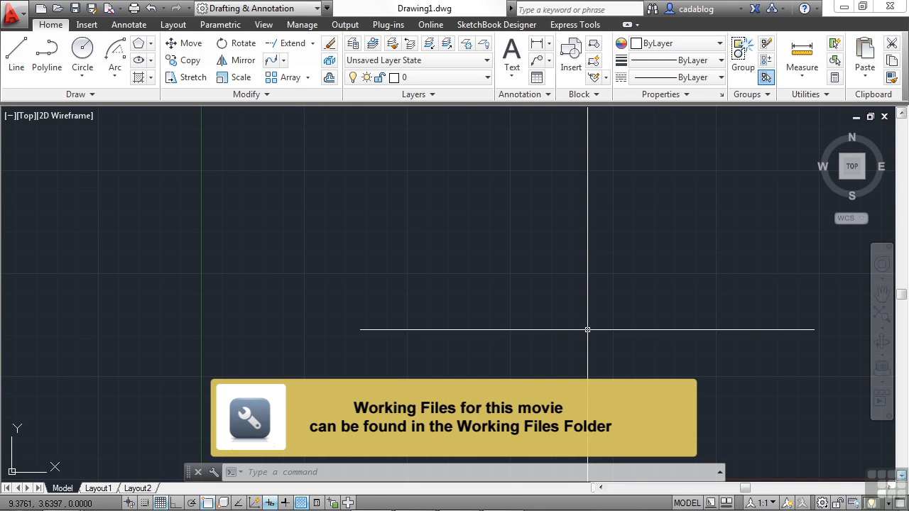
pyautogui.moveTo(538, 305)
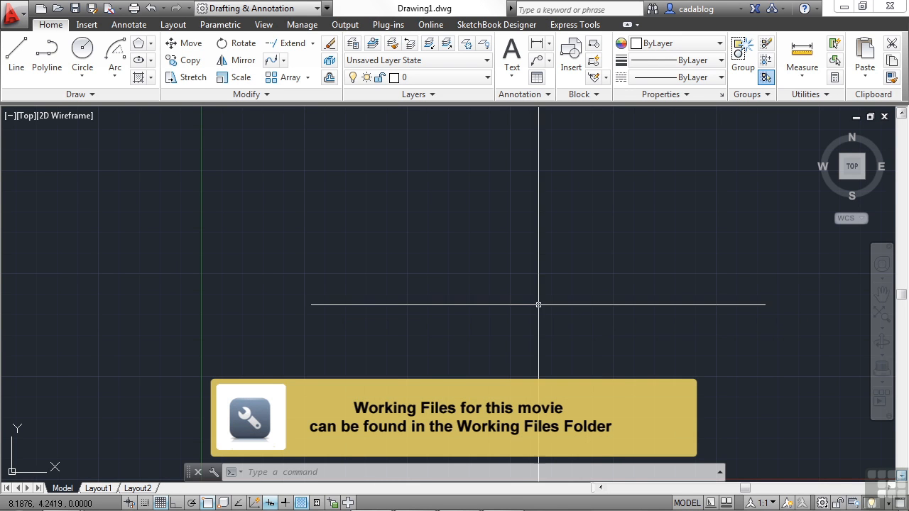
pyautogui.moveTo(537, 309)
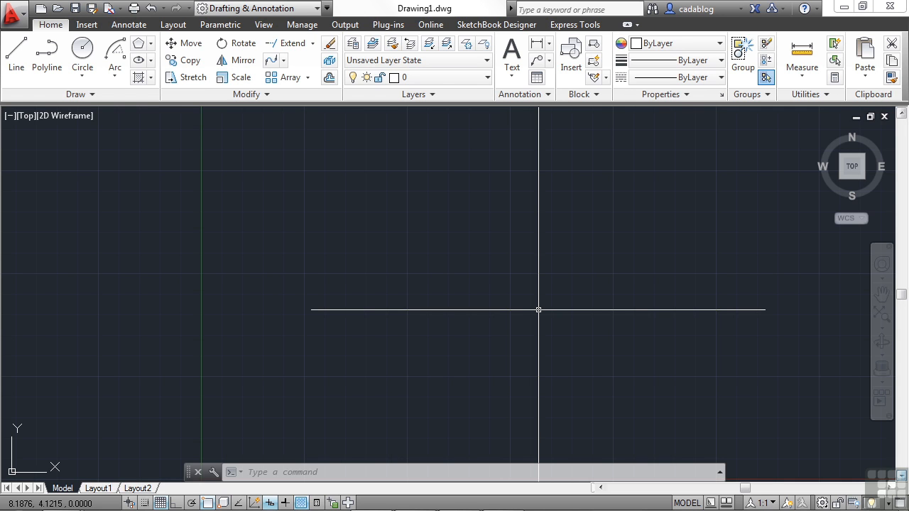
# Open the drawing Chamfer-fillet Examples.dwg using the OPEN command
pyautogui.write('open')
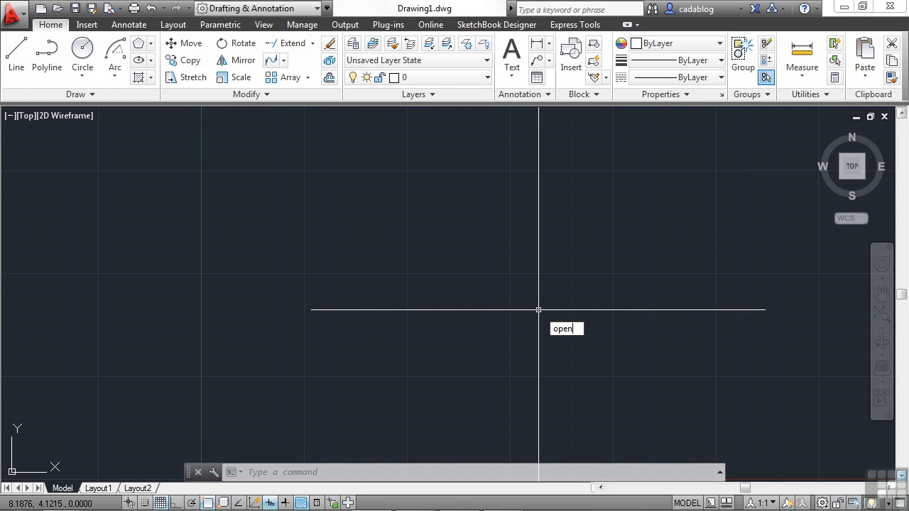
pyautogui.press('Return')
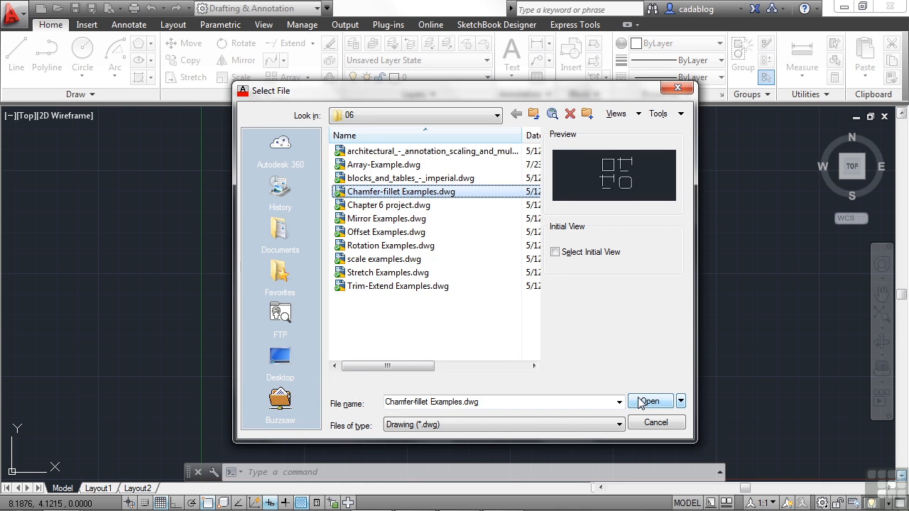
pyautogui.click(648, 401)
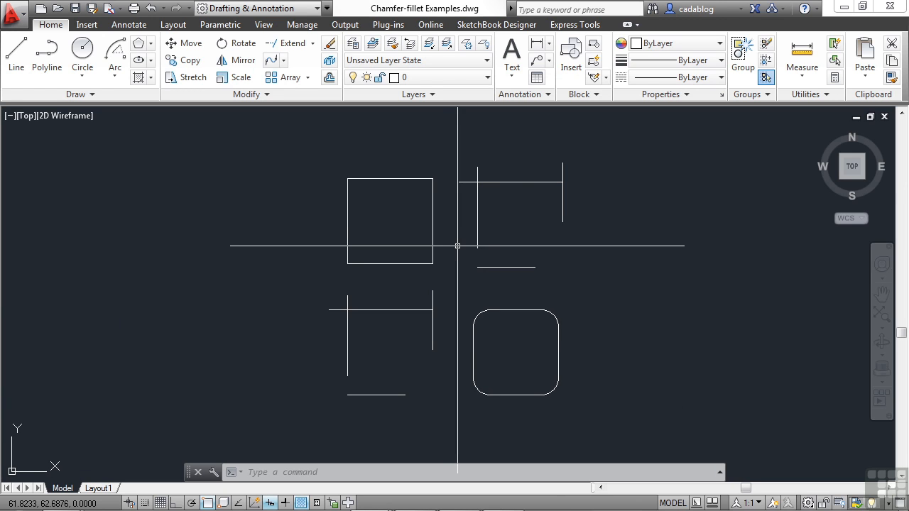
pyautogui.moveTo(443, 265)
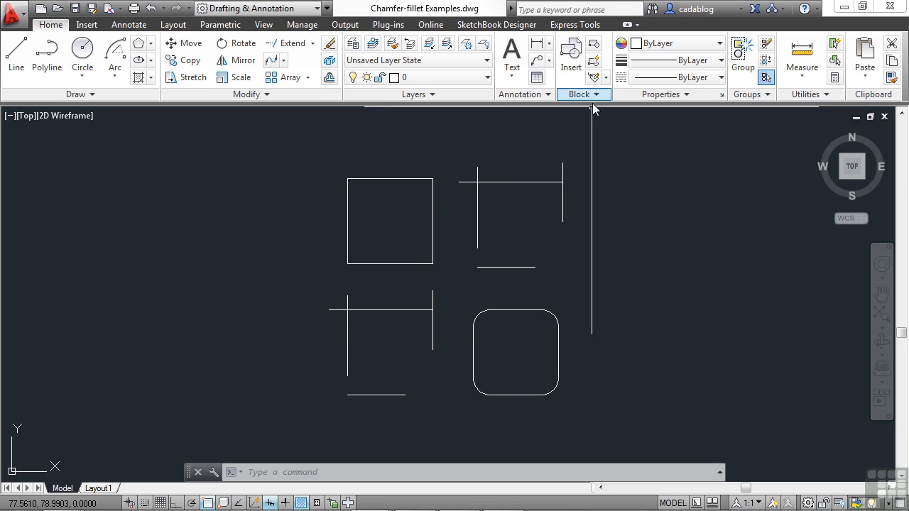
pyautogui.moveTo(588, 144)
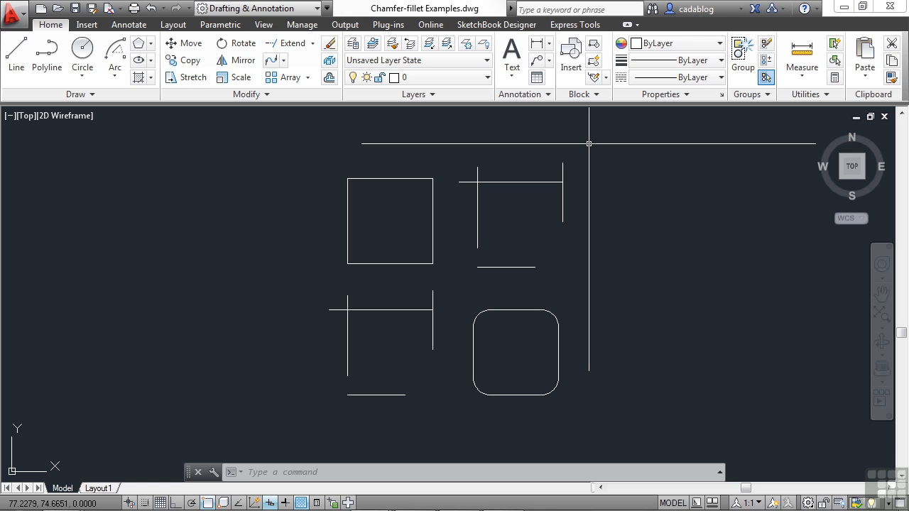
# Cancel the half-typed FIL command and start Fillet from the Modify panel flyout
pyautogui.write('fil')
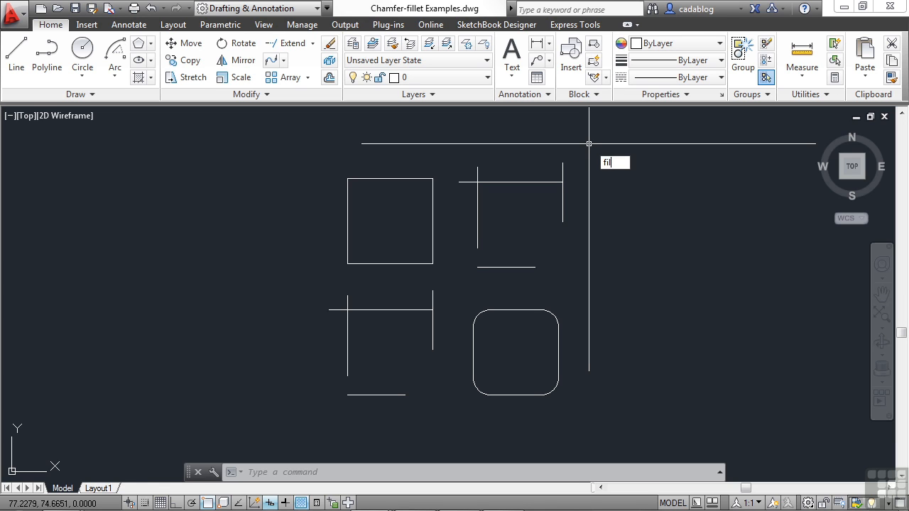
pyautogui.press('Escape')
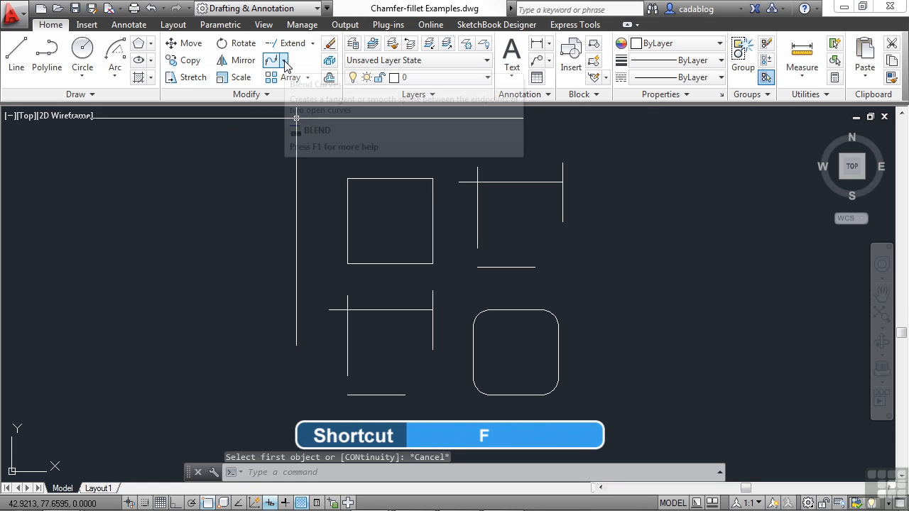
pyautogui.click(287, 60)
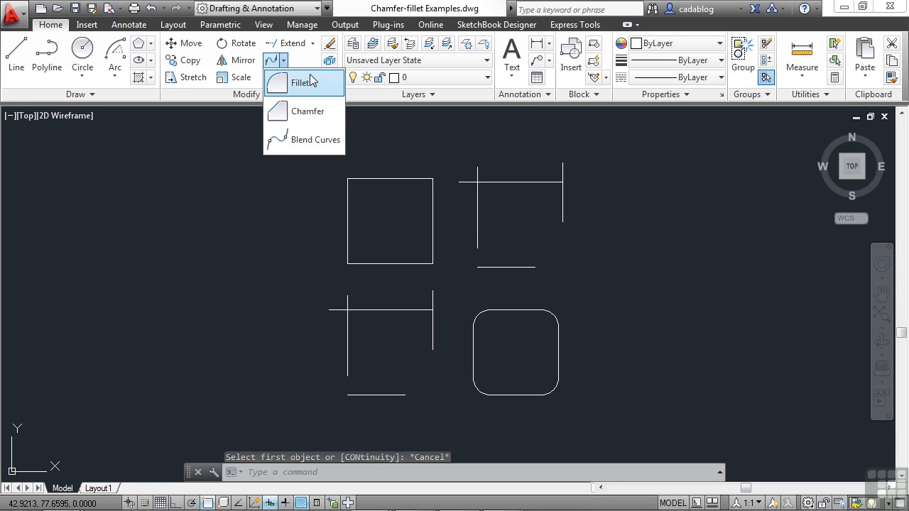
pyautogui.moveTo(308, 111)
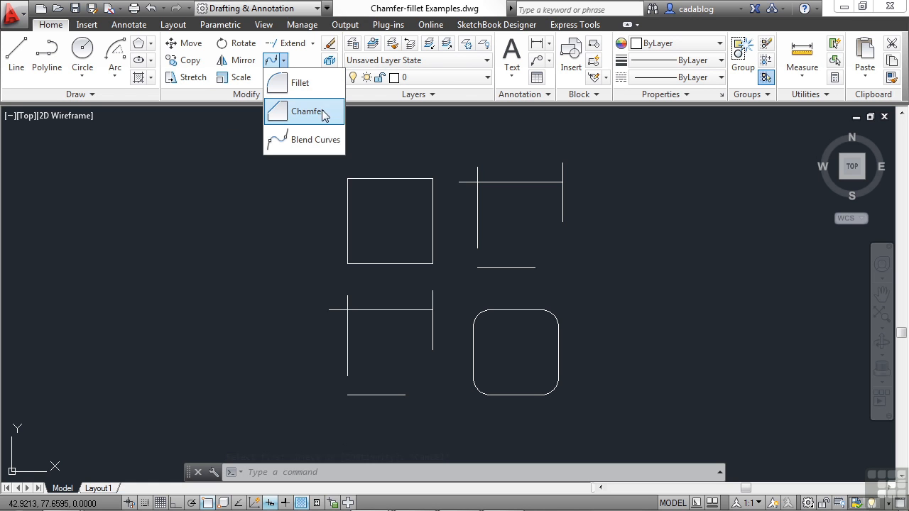
pyautogui.moveTo(315, 139)
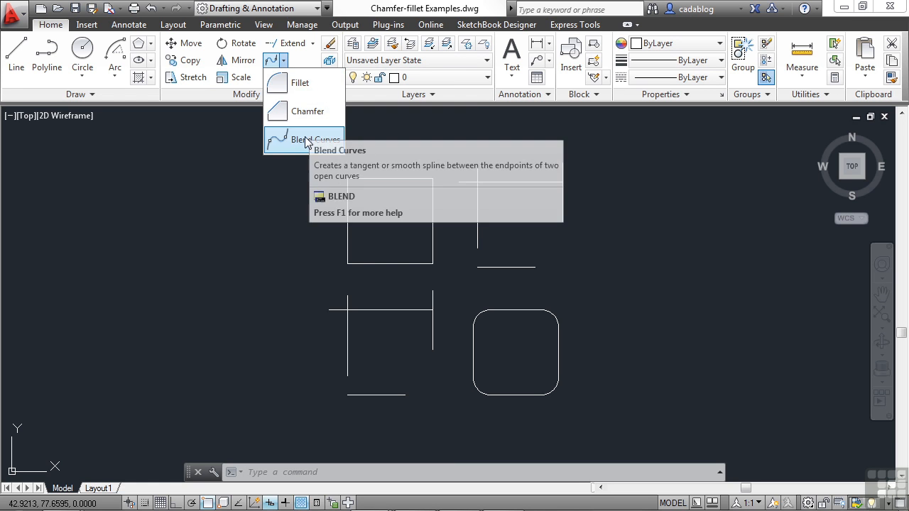
pyautogui.click(299, 82)
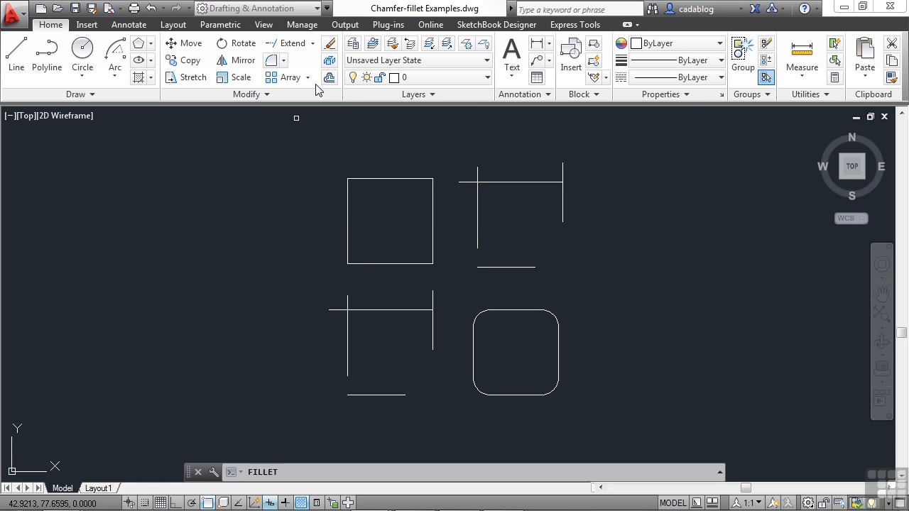
# Start filleting the square's top-left corner by picking its top edge
pyautogui.press('Return')
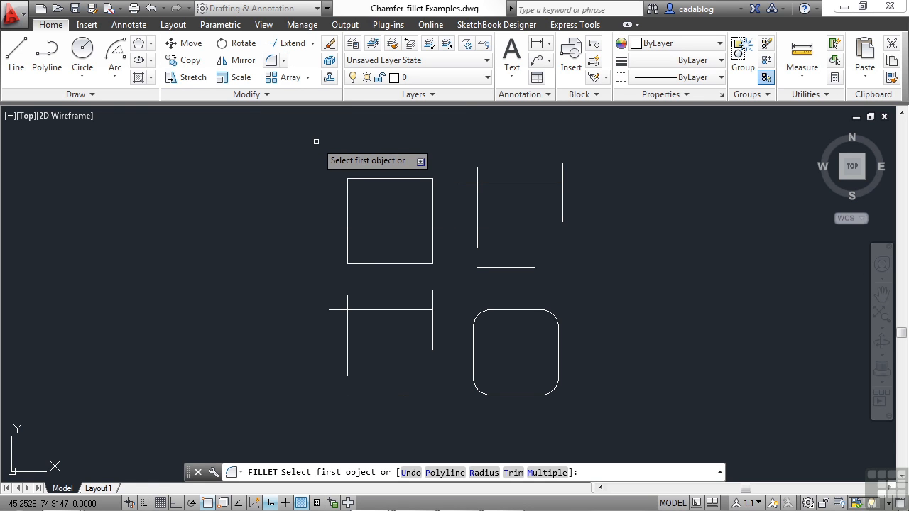
pyautogui.moveTo(309, 127)
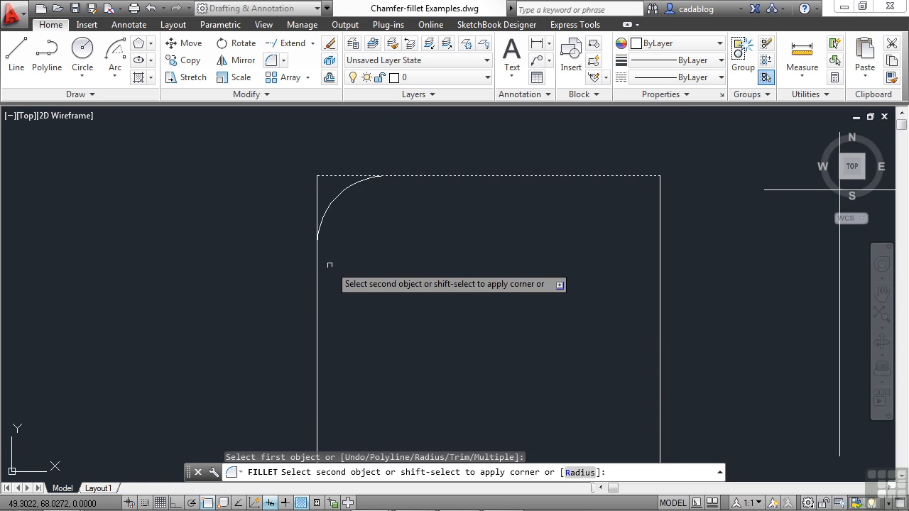
pyautogui.click(316, 269)
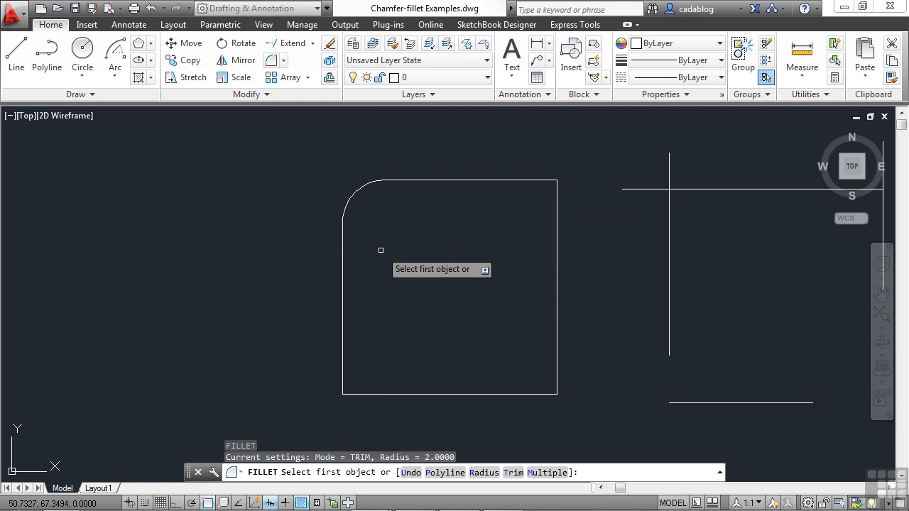
# Set the fillet radius to 4 and pick an edge at the square's top-right corner
pyautogui.write('r')
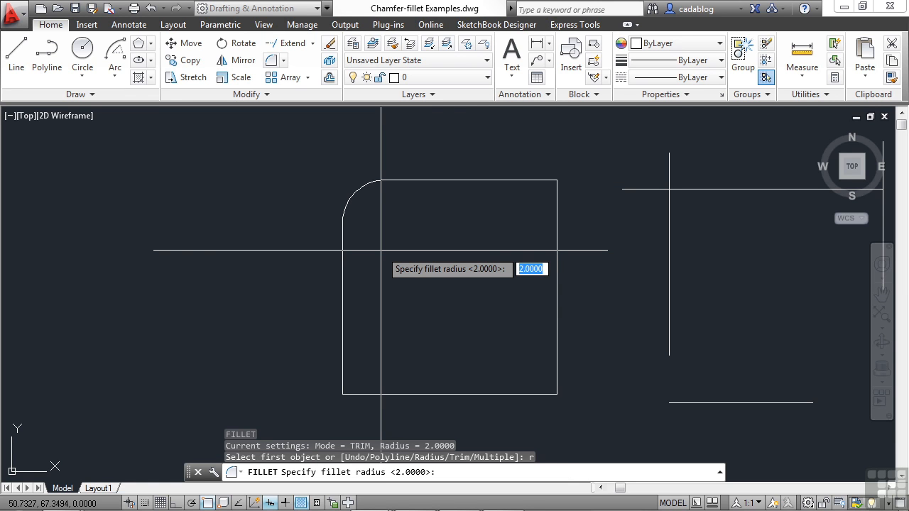
pyautogui.moveTo(382, 257)
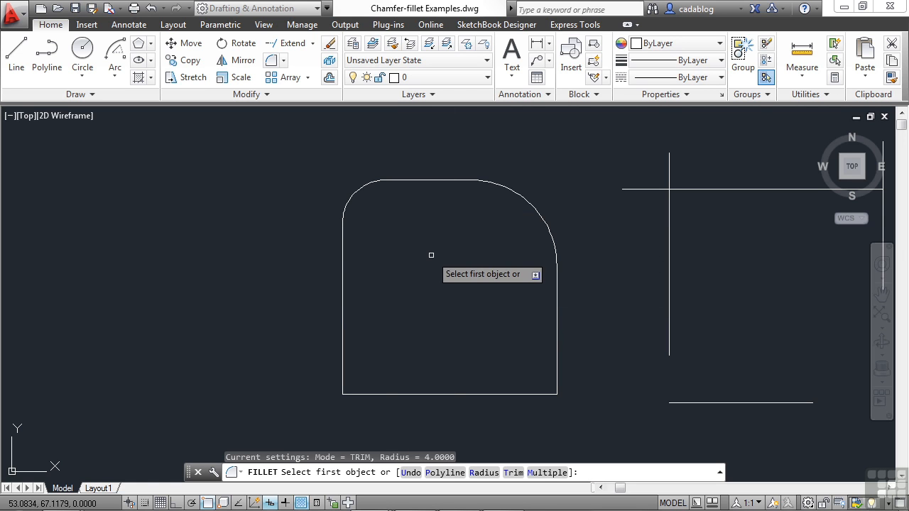
pyautogui.click(425, 183)
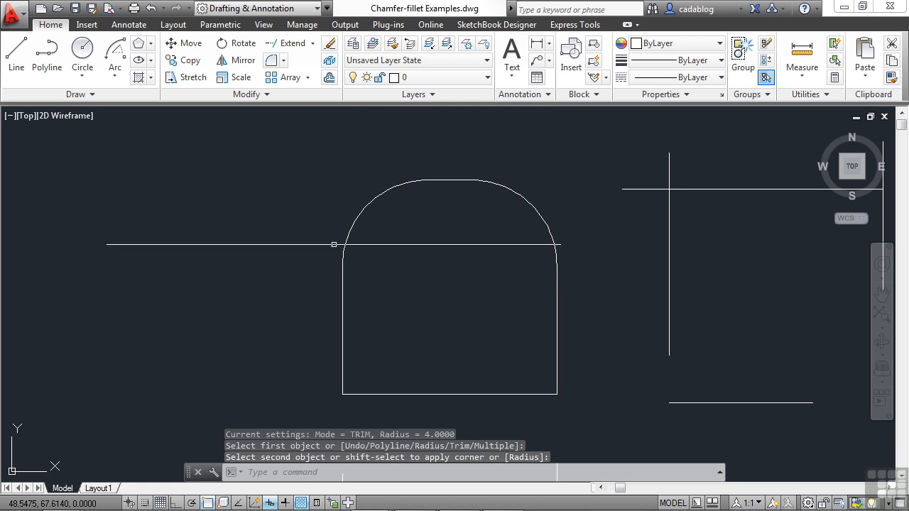
pyautogui.moveTo(316, 234)
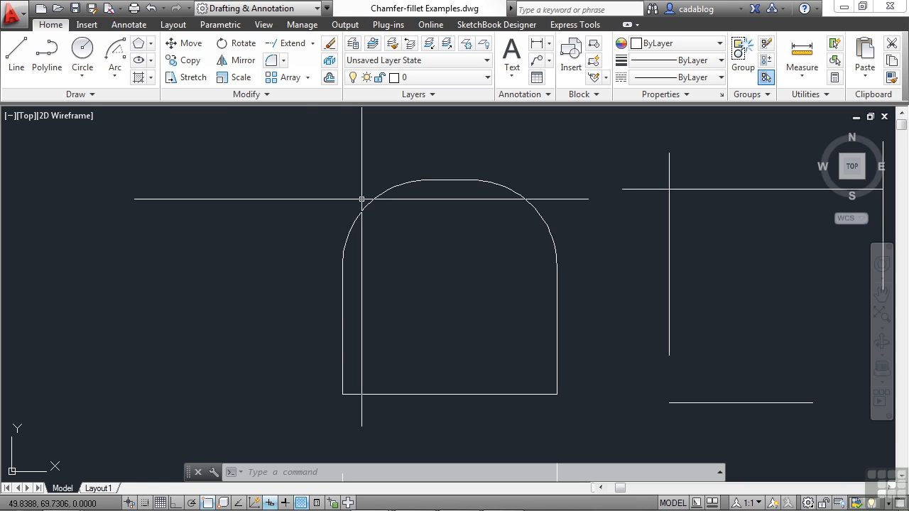
pyautogui.moveTo(265, 261)
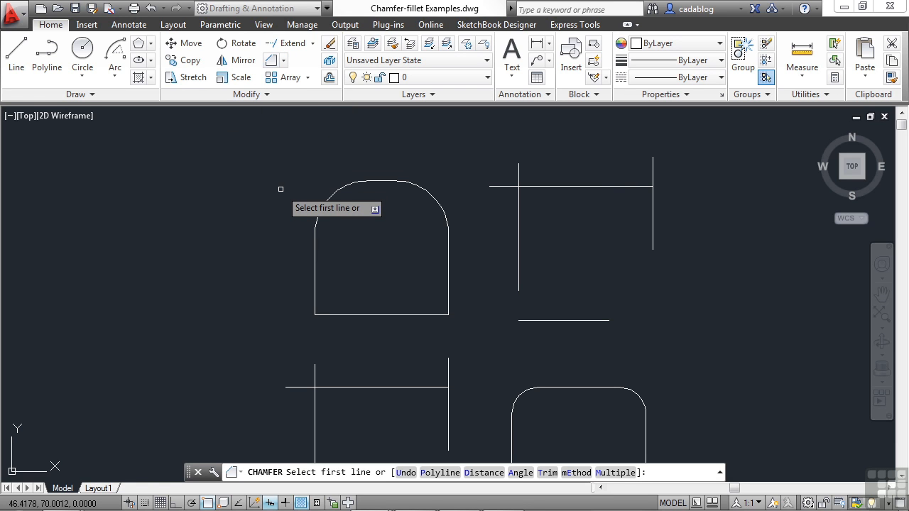
pyautogui.moveTo(280, 201)
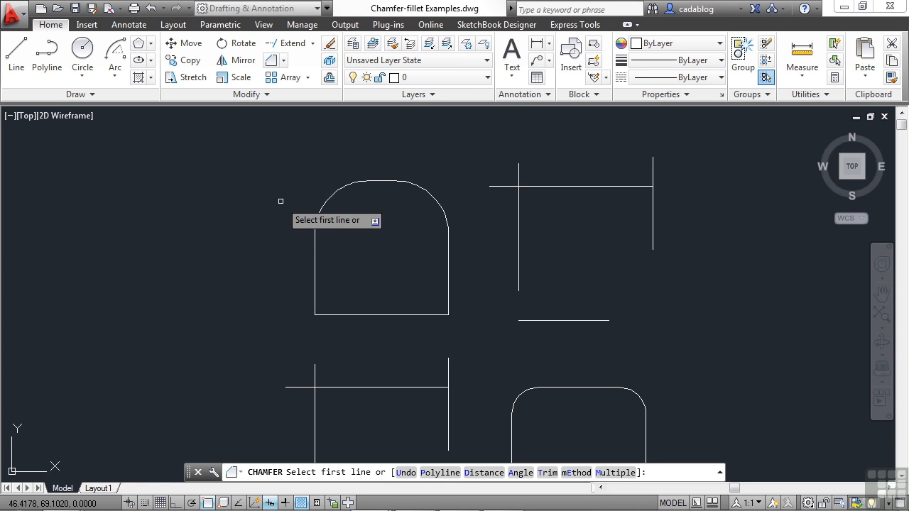
pyautogui.moveTo(323, 287)
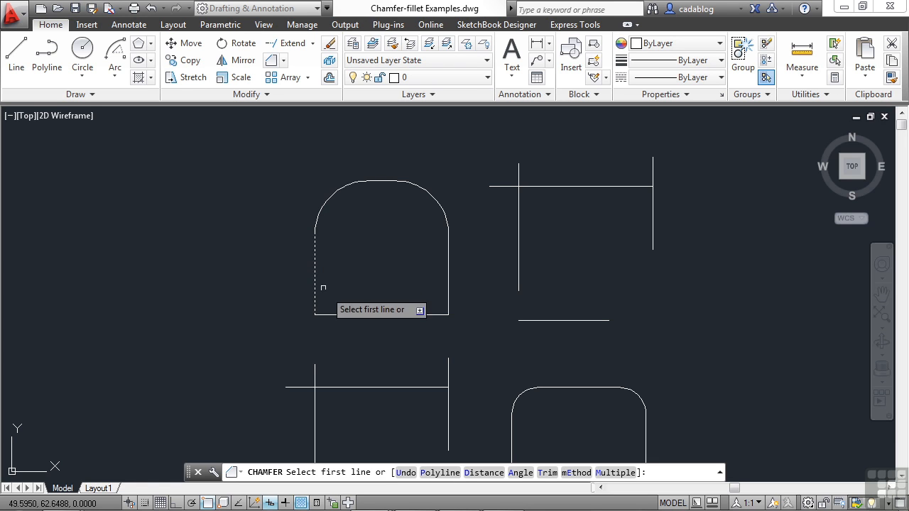
pyautogui.moveTo(343, 276)
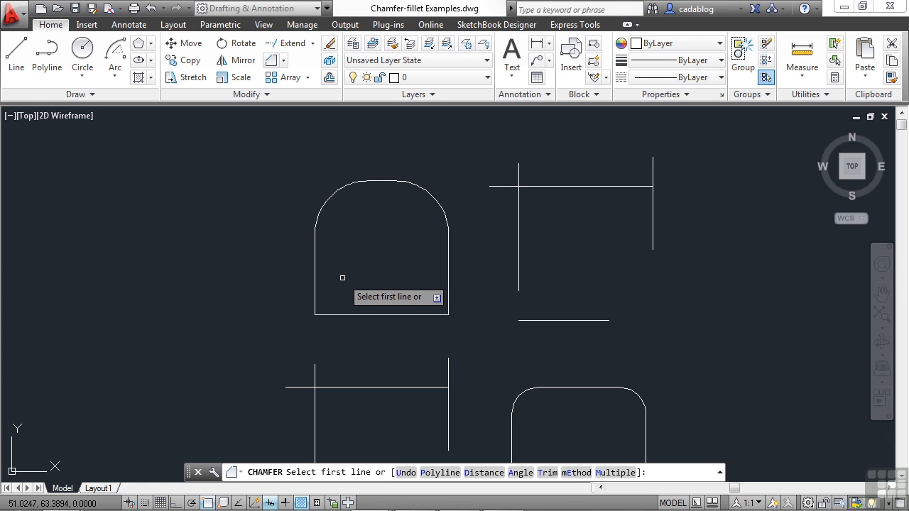
# Set both chamfer distances to 3 through the Distance option
pyautogui.write('d')
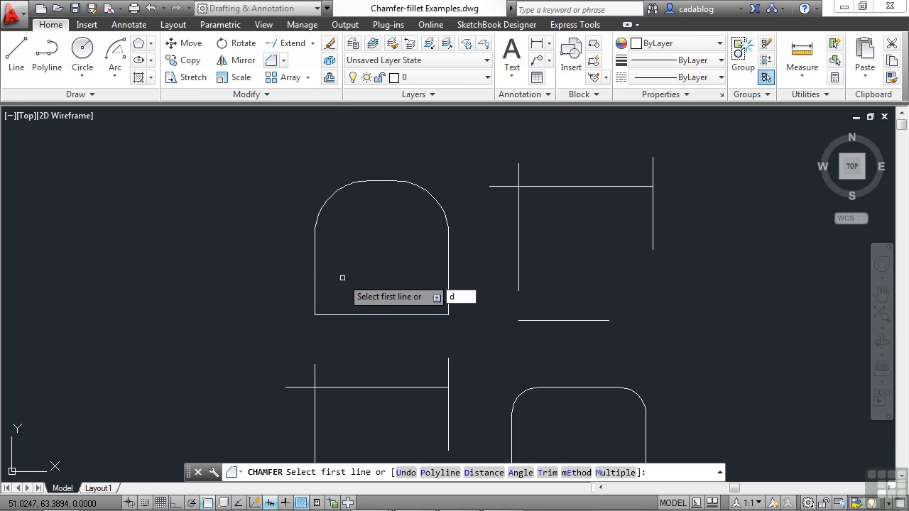
pyautogui.write('d')
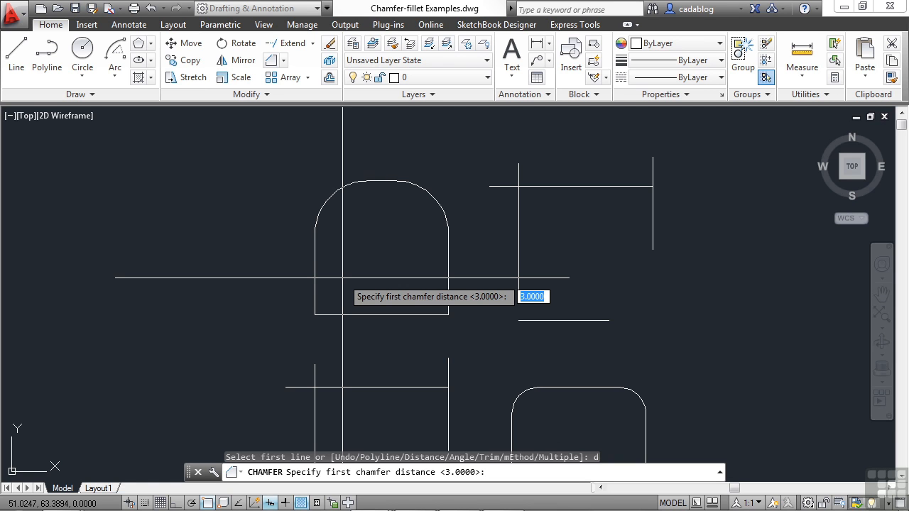
pyautogui.moveTo(315, 275)
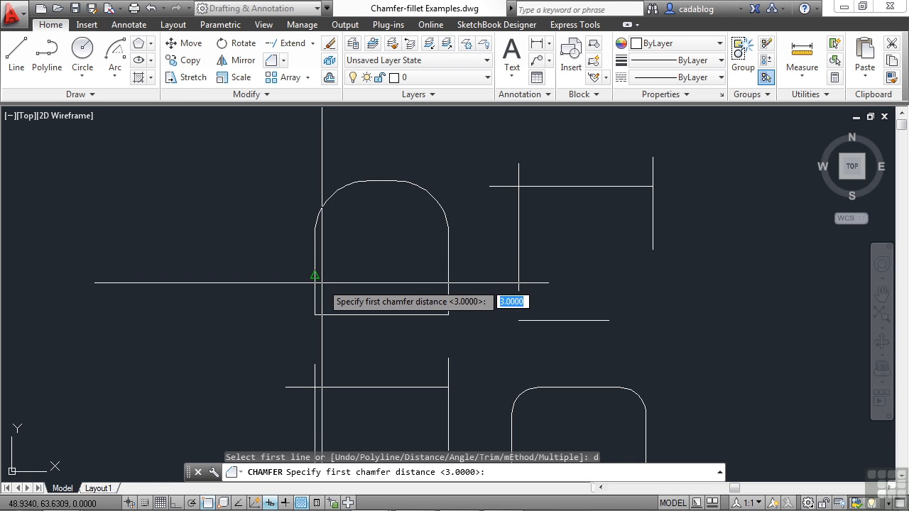
pyautogui.moveTo(313, 315)
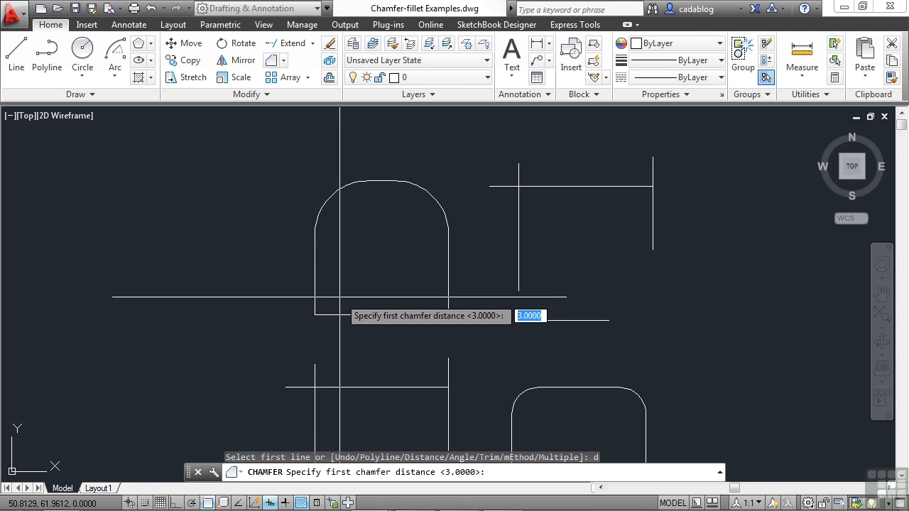
pyautogui.write('3')
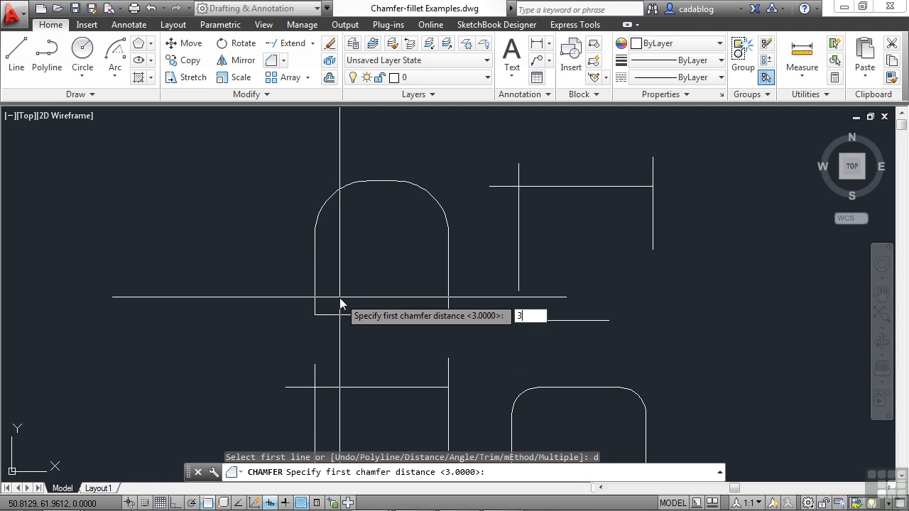
pyautogui.press('Return')
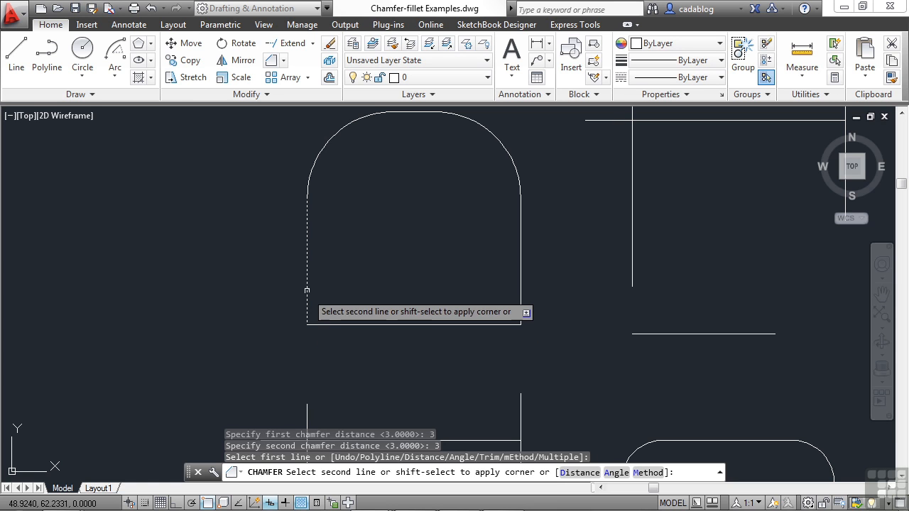
pyautogui.moveTo(306, 323)
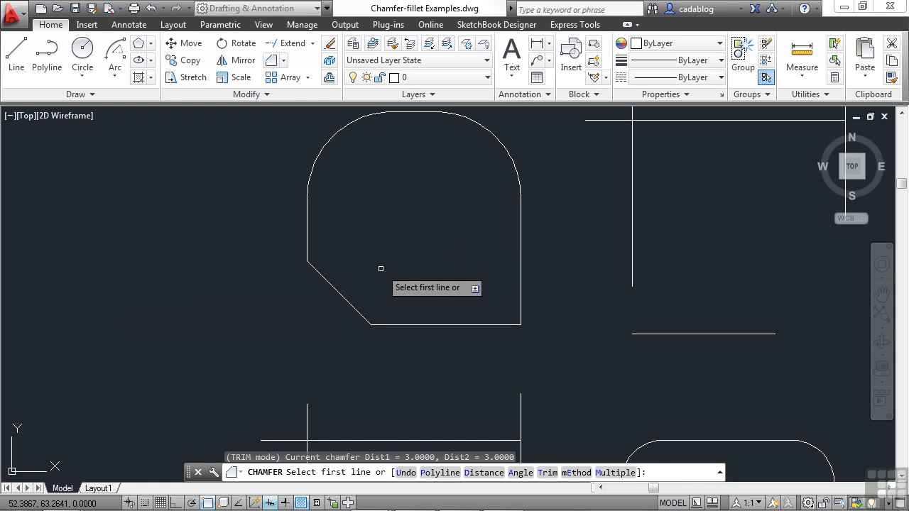
# Chamfer the lower-right corner with distances 1 along the bottom and 3 up the side
pyautogui.write('d')
pyautogui.write('1')
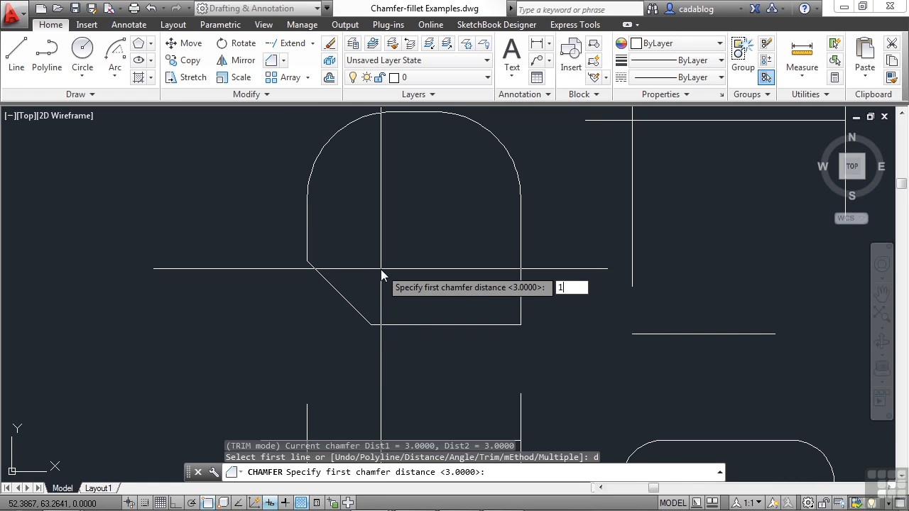
pyautogui.press('Return')
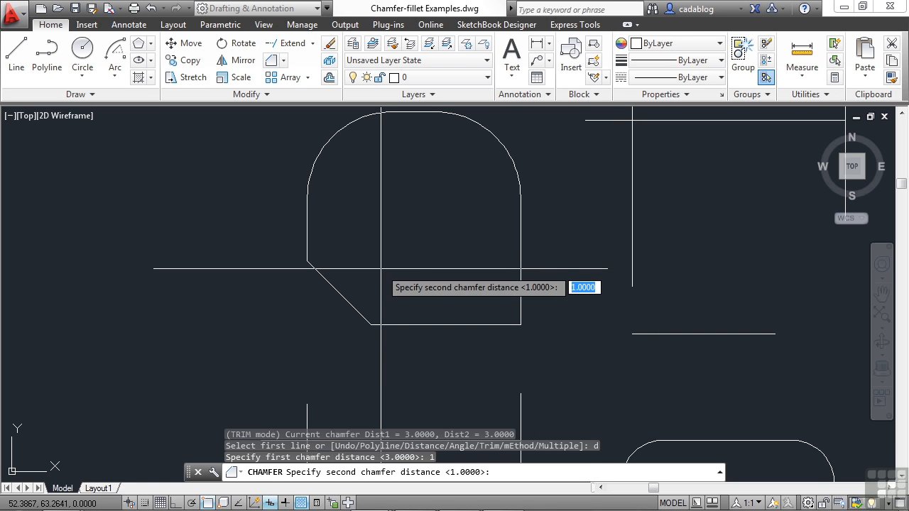
pyautogui.write('3')
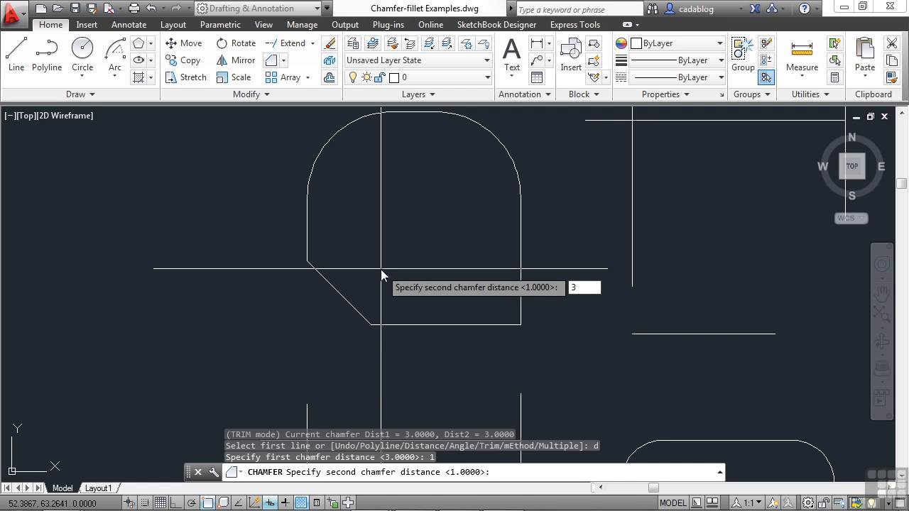
pyautogui.press('Return')
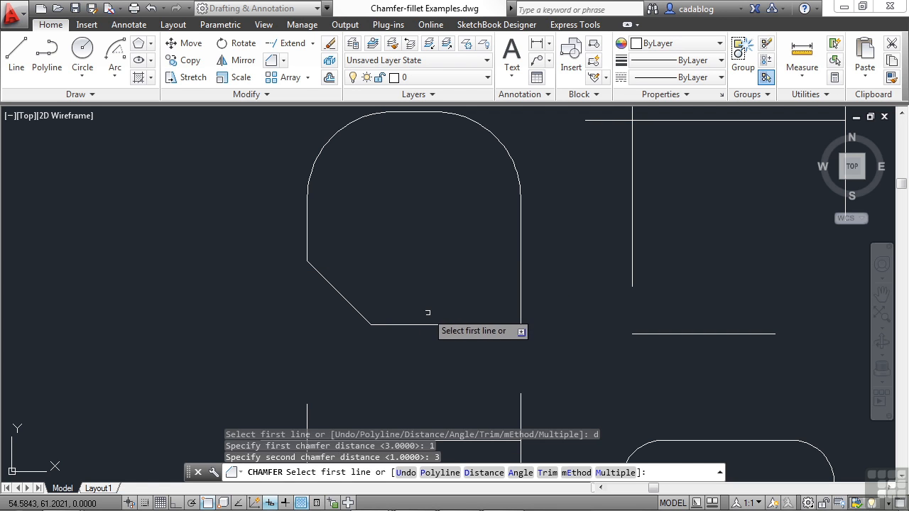
pyautogui.moveTo(518, 325)
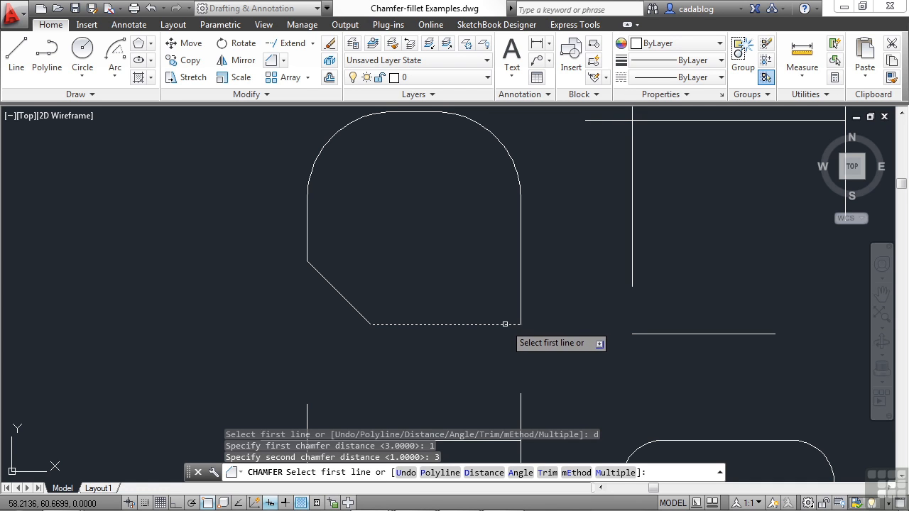
pyautogui.moveTo(521, 278)
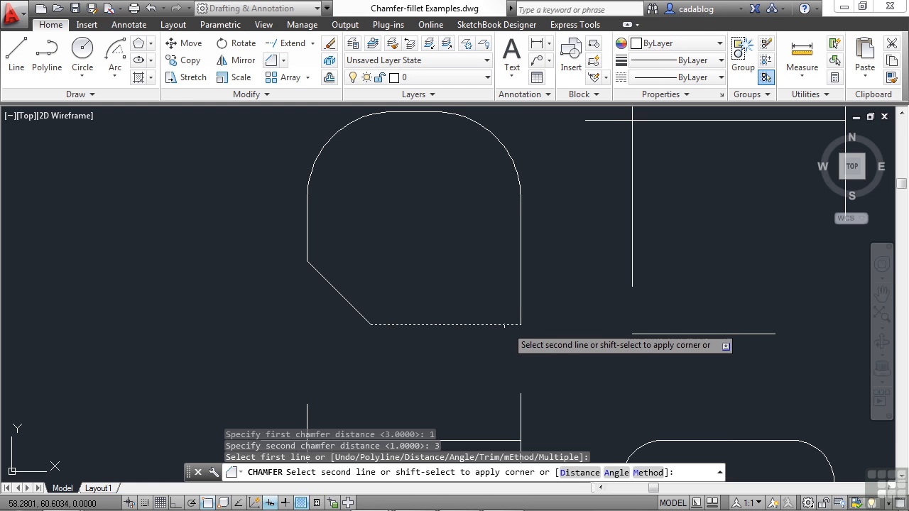
pyautogui.moveTo(519, 313)
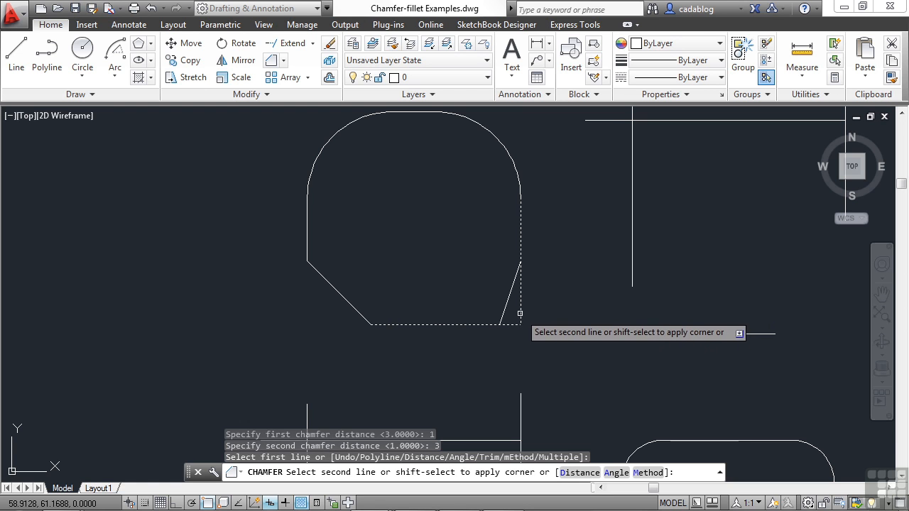
pyautogui.click(480, 334)
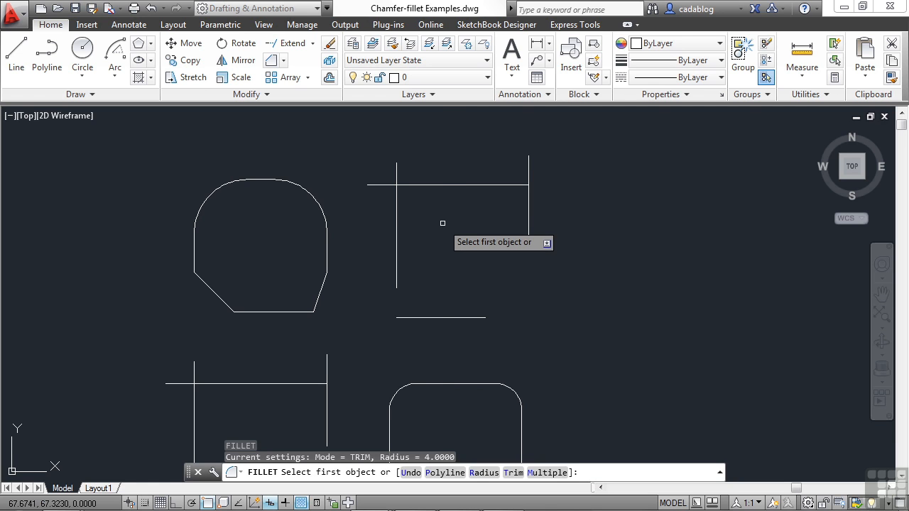
# Set the fillet radius to 2 and round the line figure's upper-left corner
pyautogui.write('2')
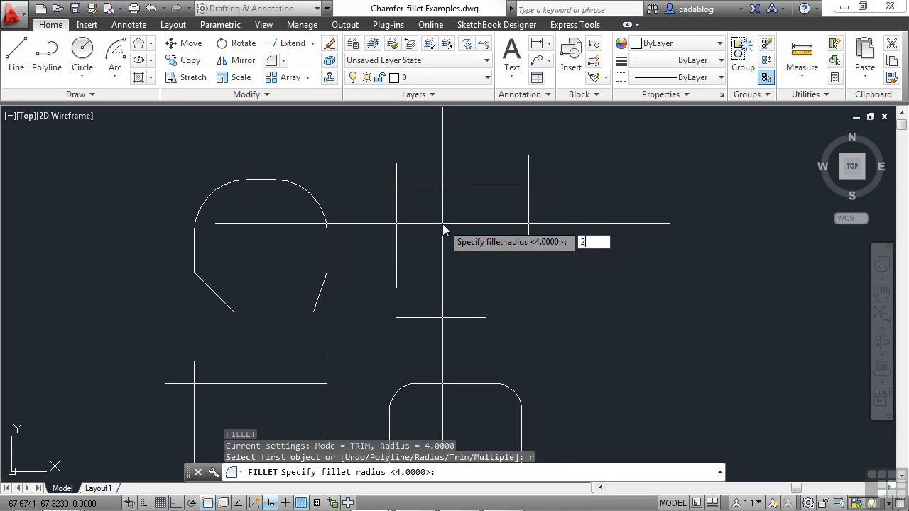
pyautogui.press('Return')
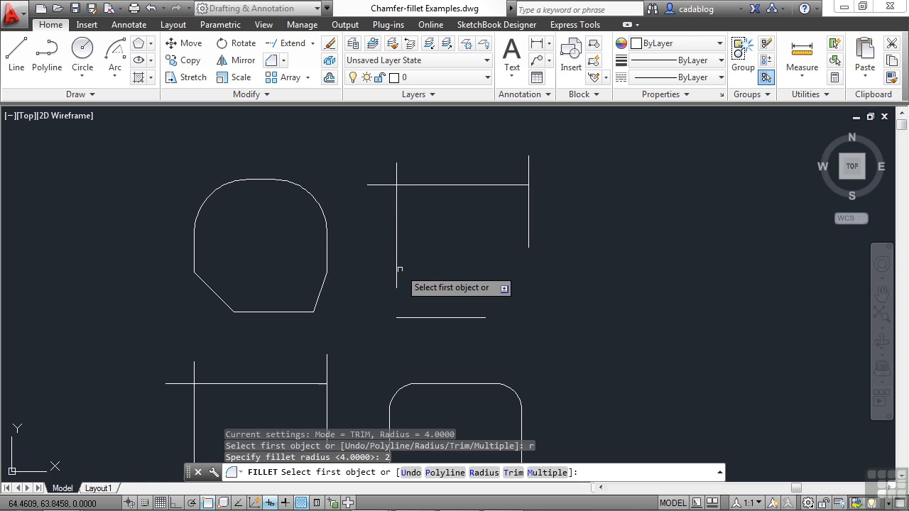
pyautogui.moveTo(414, 317)
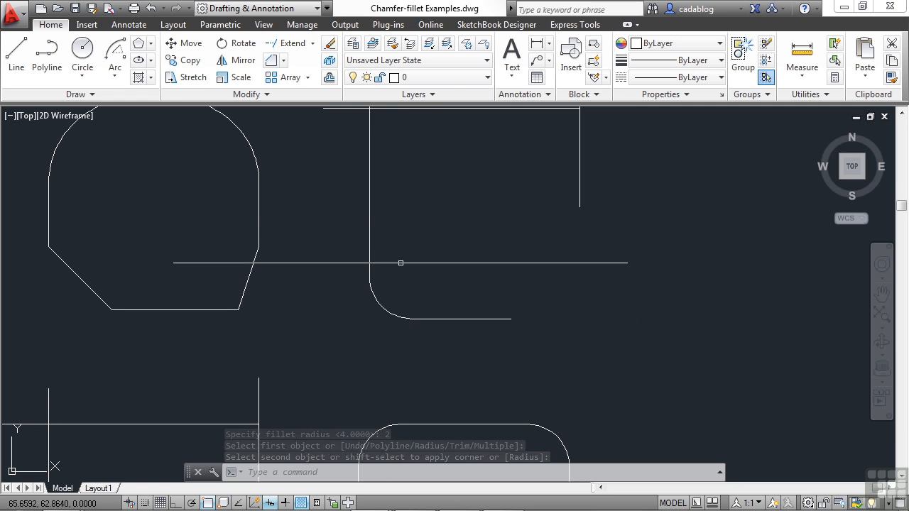
pyautogui.click(368, 188)
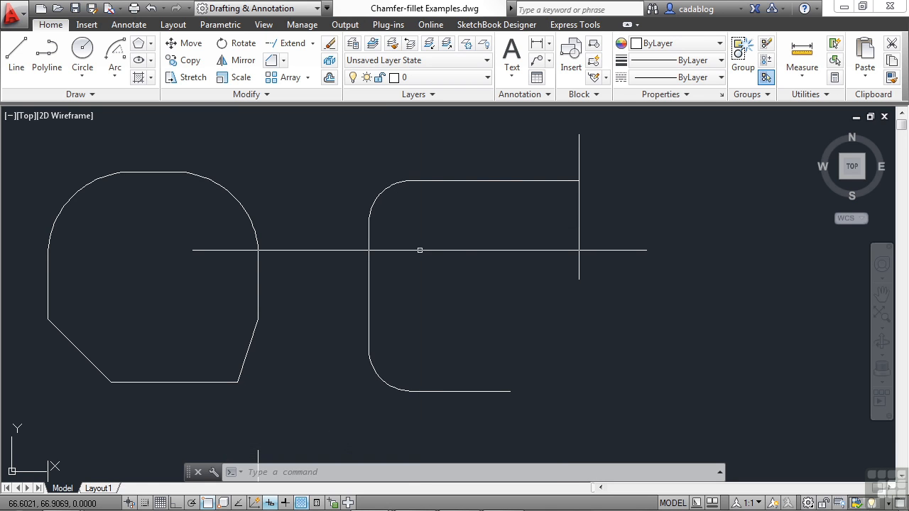
pyautogui.moveTo(419, 249)
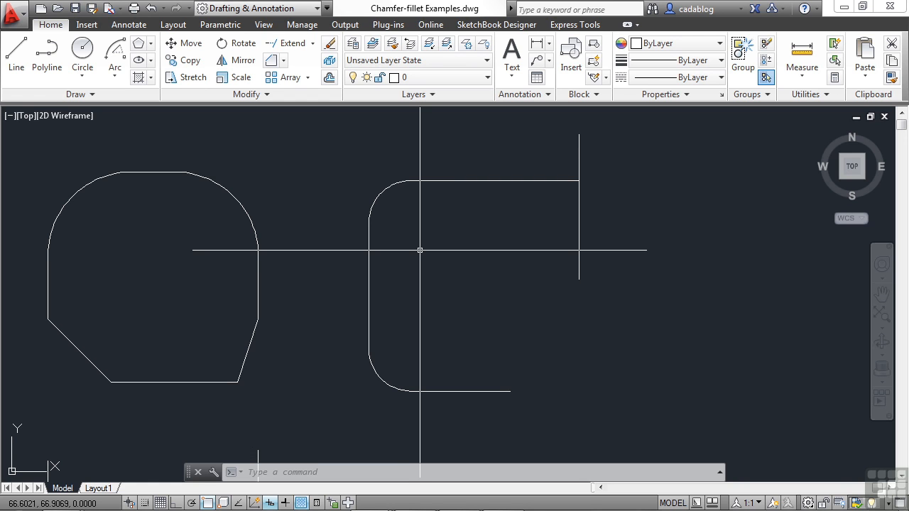
pyautogui.write('CHA')
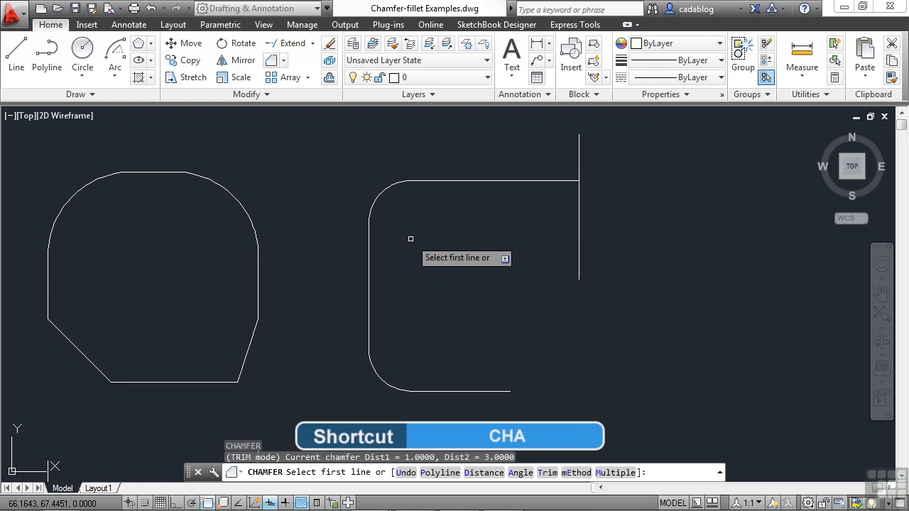
# Chamfer the figure's upper-right corner with 2-by-2 distances
pyautogui.write('2')
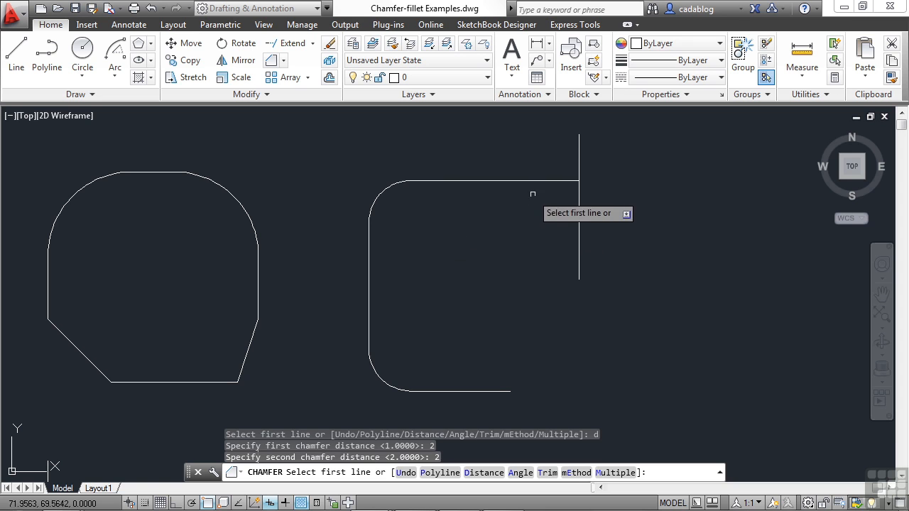
pyautogui.click(578, 203)
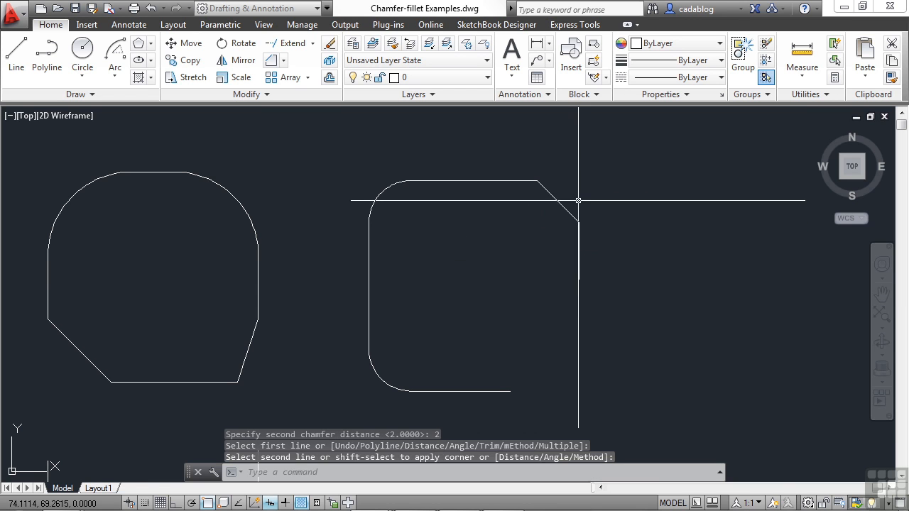
pyautogui.click(578, 200)
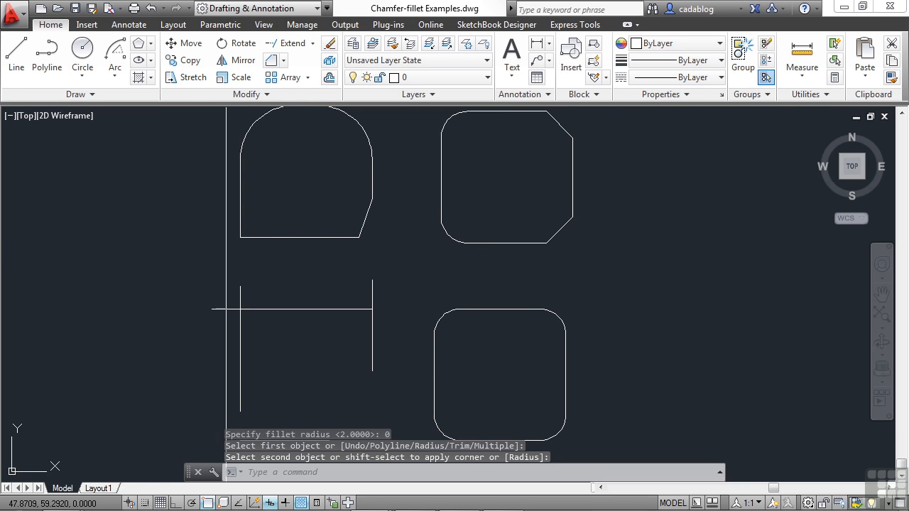
pyautogui.moveTo(222, 256)
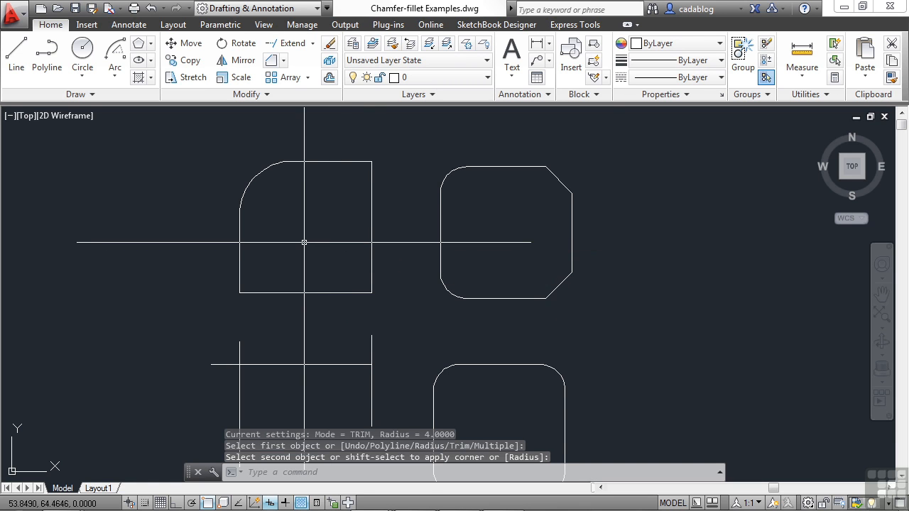
pyautogui.moveTo(375, 280)
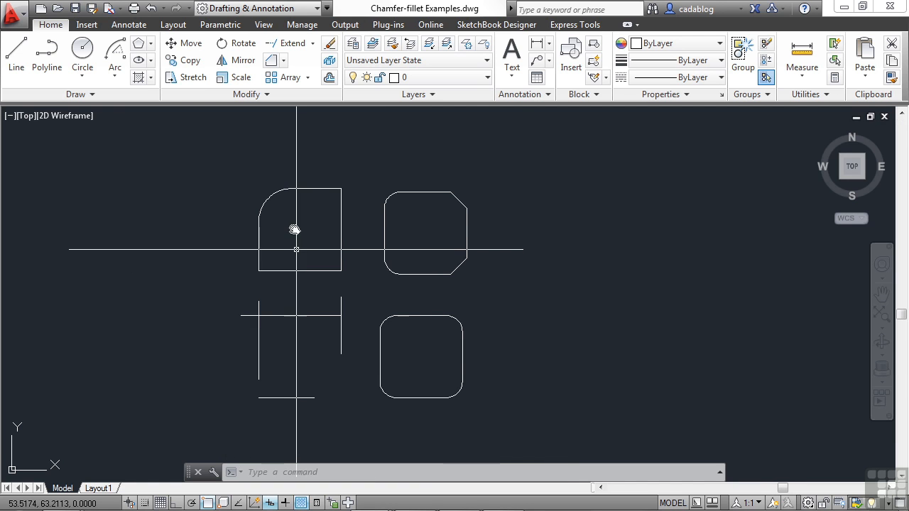
# Start Blend Curves from the Fillet dropdown and pick the horizontal line as the second end
pyautogui.click(284, 61)
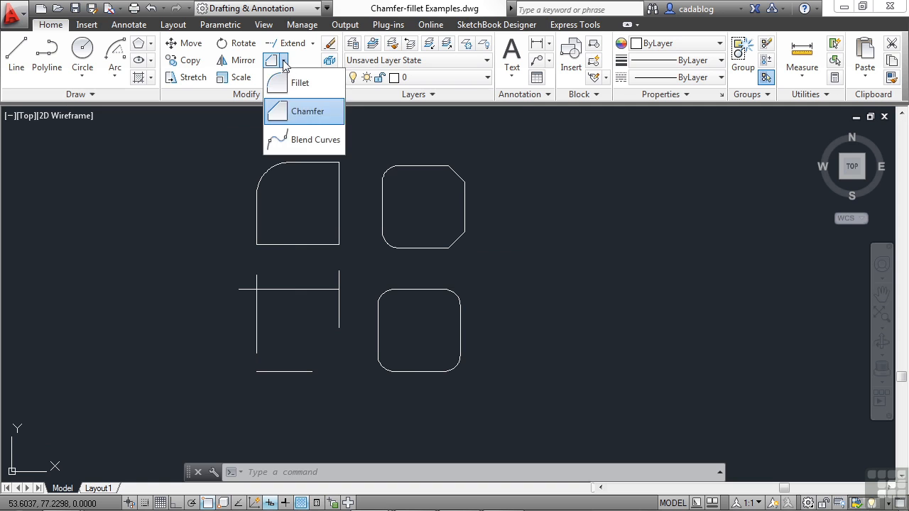
pyautogui.click(315, 139)
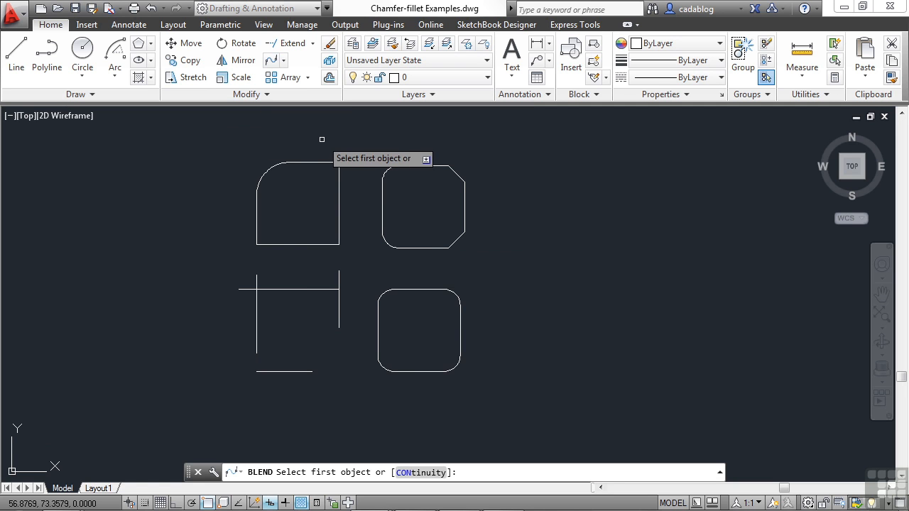
pyautogui.moveTo(298, 298)
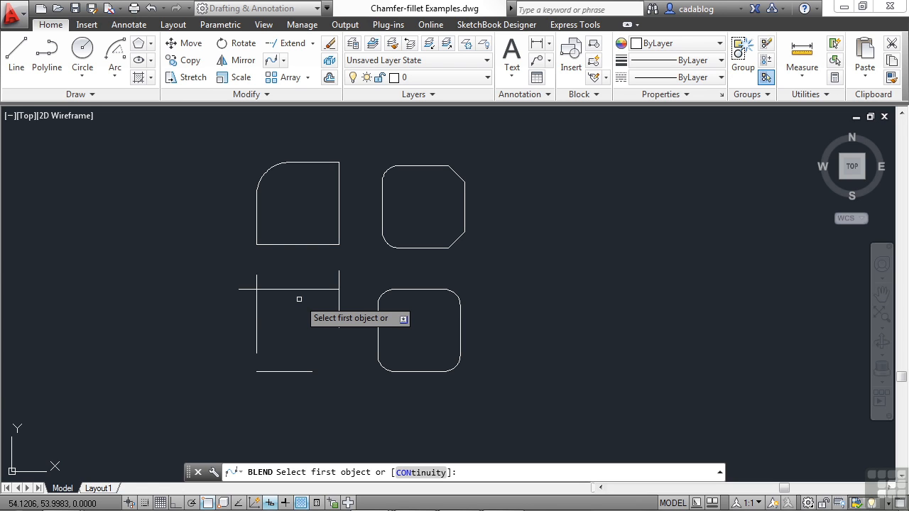
pyautogui.moveTo(301, 310)
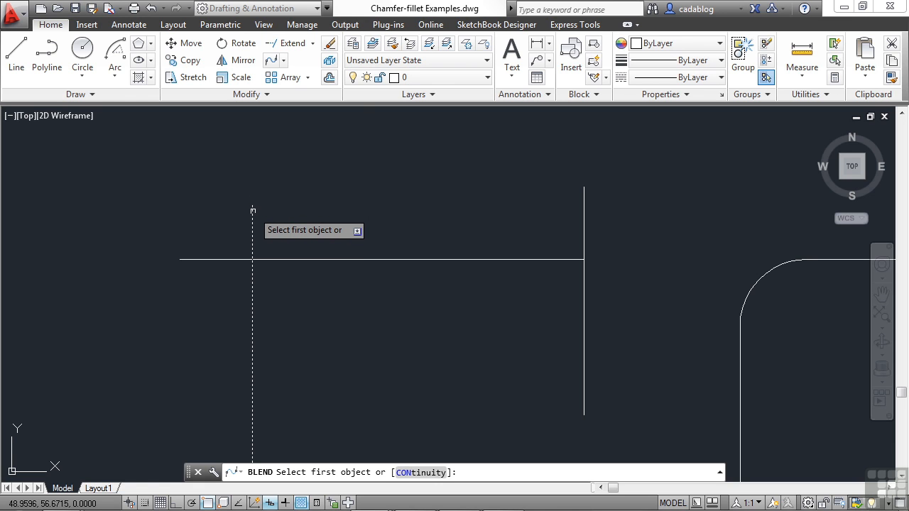
pyautogui.moveTo(254, 206)
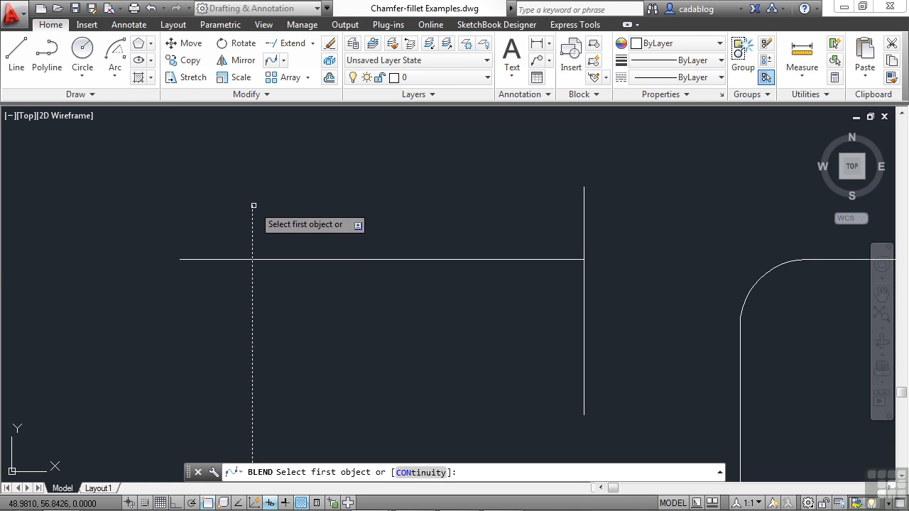
pyautogui.moveTo(152, 175)
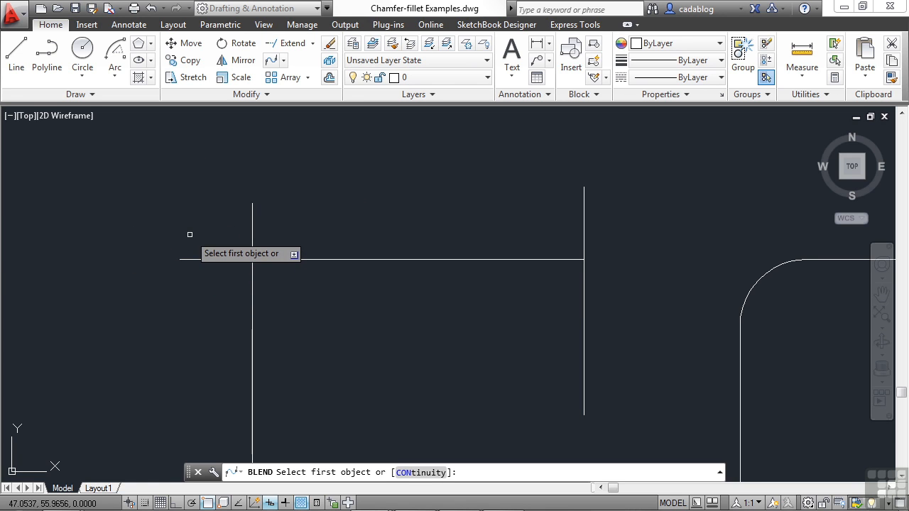
pyautogui.moveTo(253, 144)
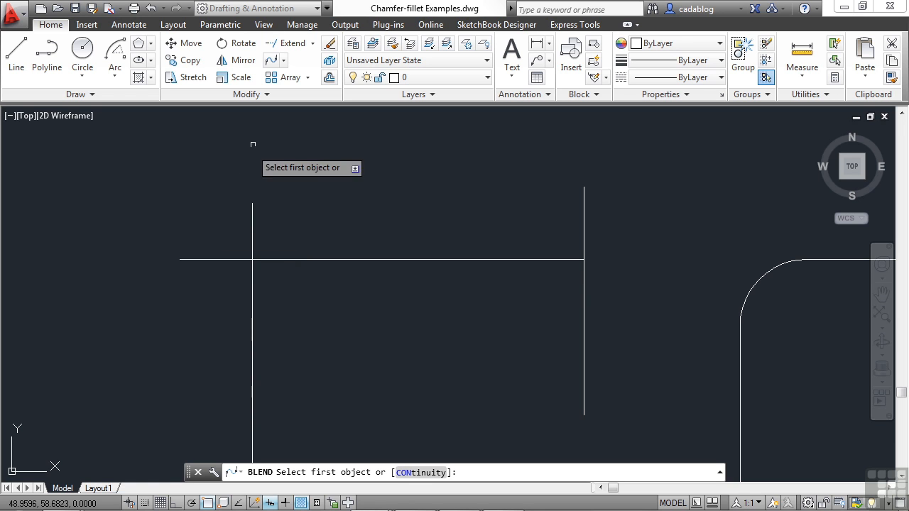
pyautogui.moveTo(272, 59)
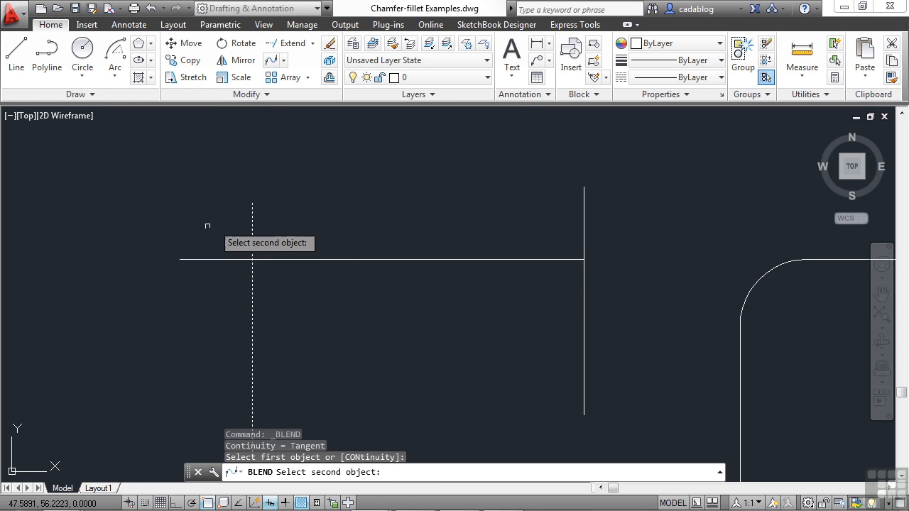
pyautogui.click(186, 259)
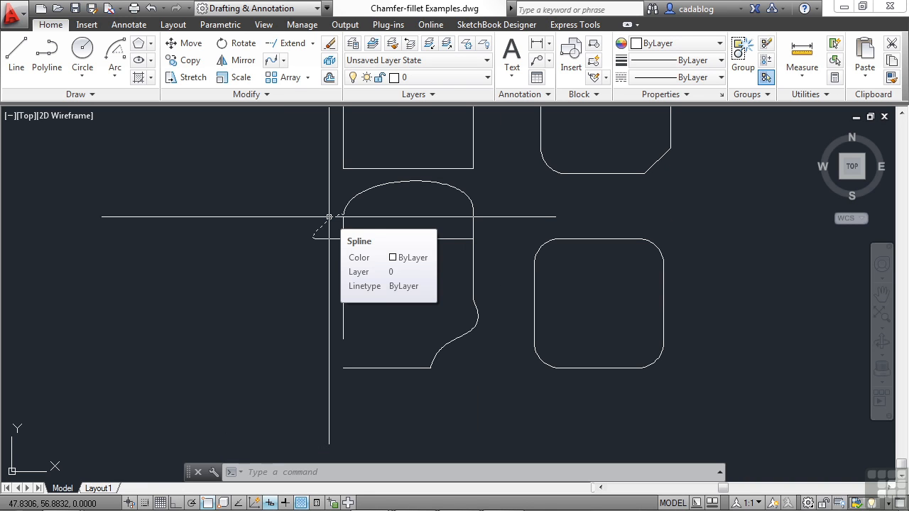
pyautogui.moveTo(325, 301)
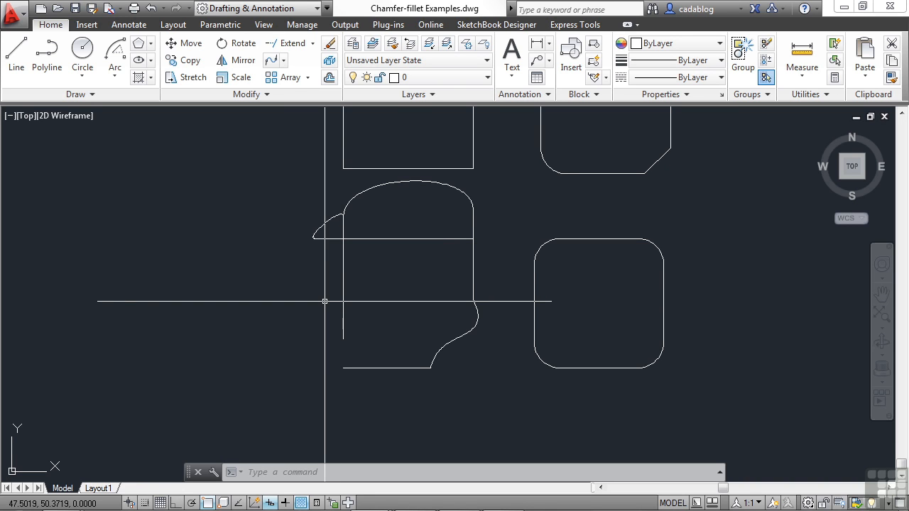
pyautogui.moveTo(323, 302)
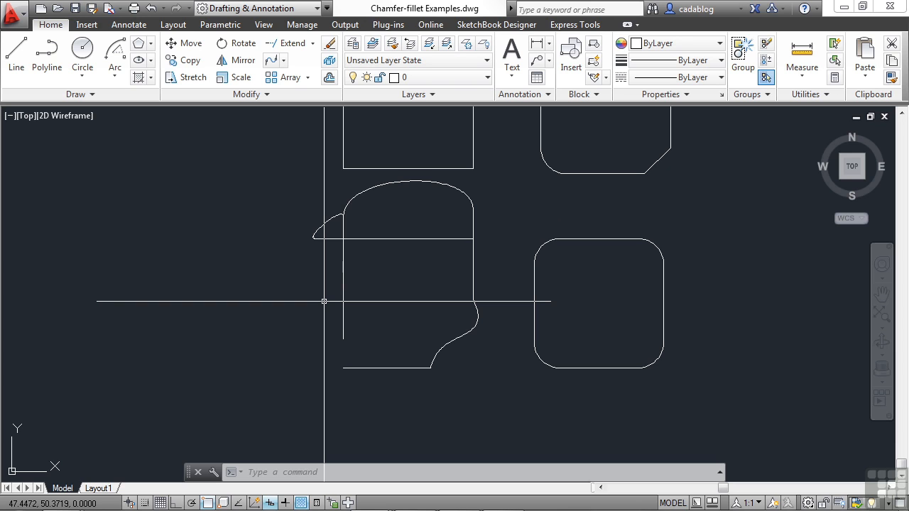